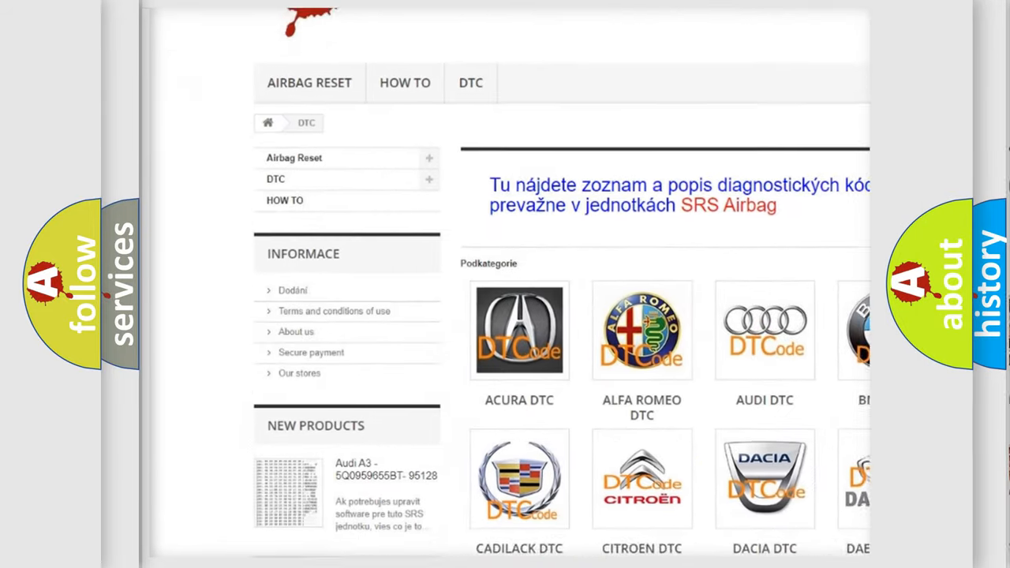
{"action": "scroll", "scroll_direction": "down", "scroll_amount": 3}
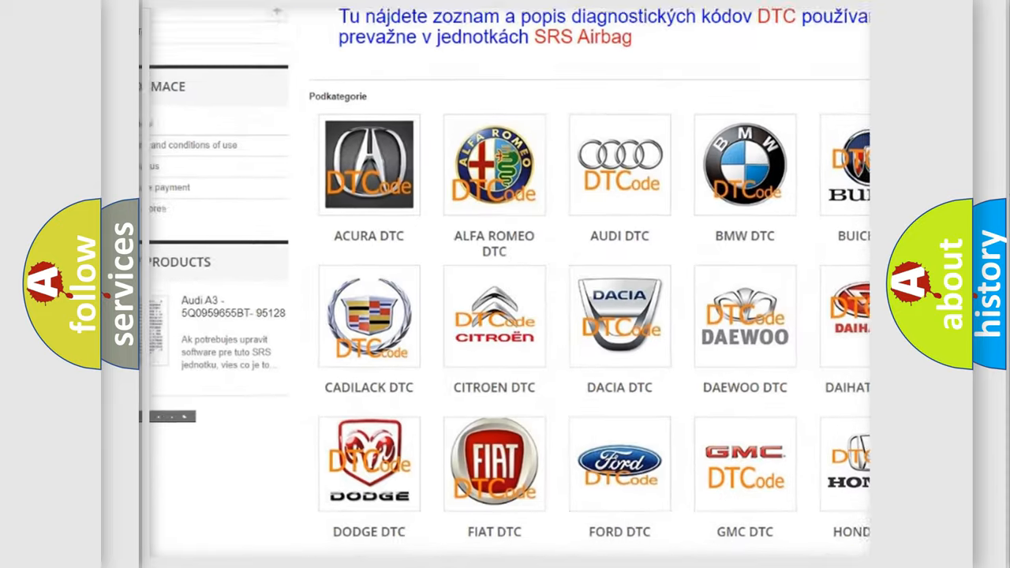
{"action": "scroll", "scroll_direction": "down", "scroll_amount": 3}
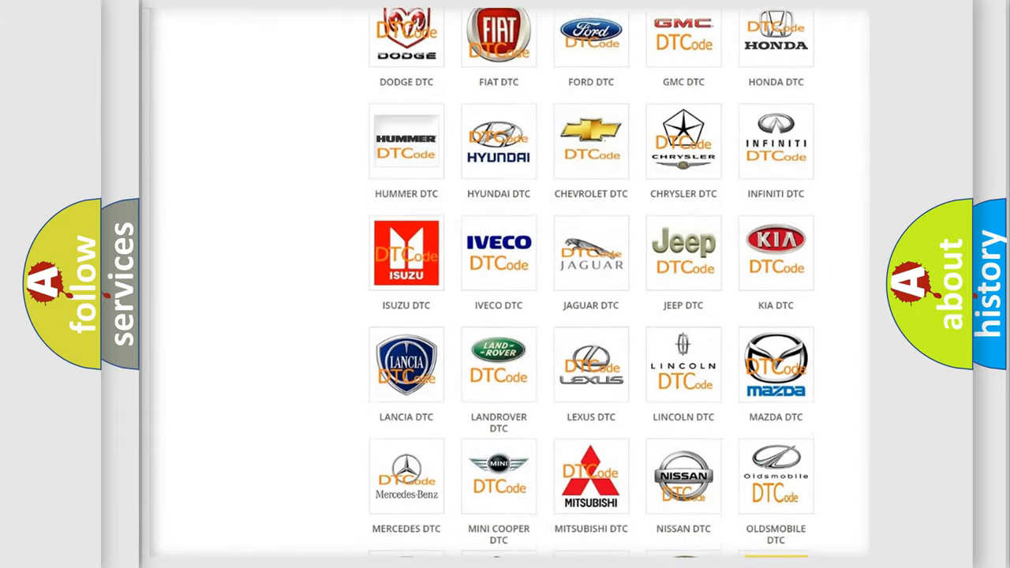
{"action": "scroll", "scroll_direction": "down", "scroll_amount": 3}
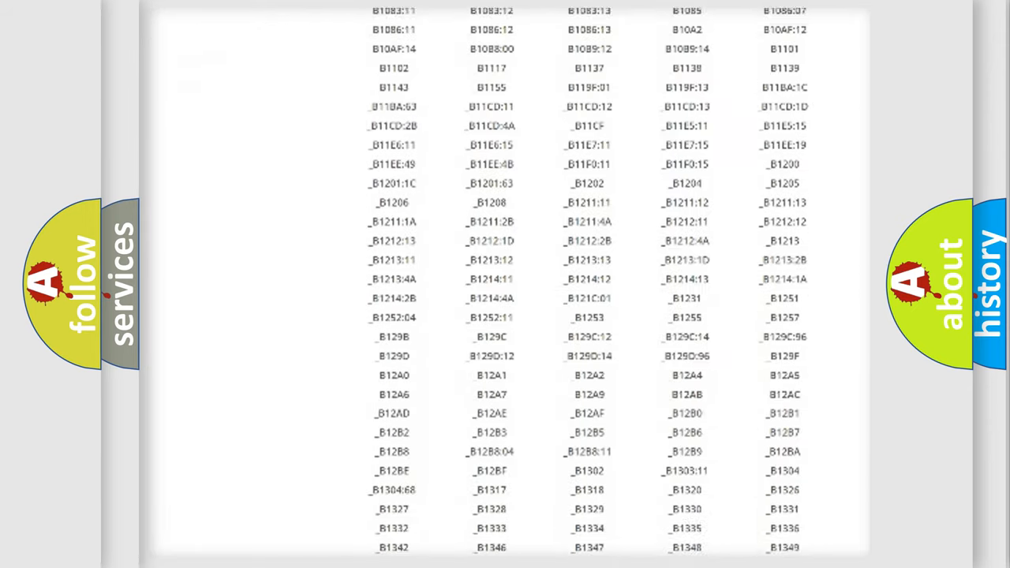
{"action": "scroll", "scroll_direction": "down", "scroll_amount": 3}
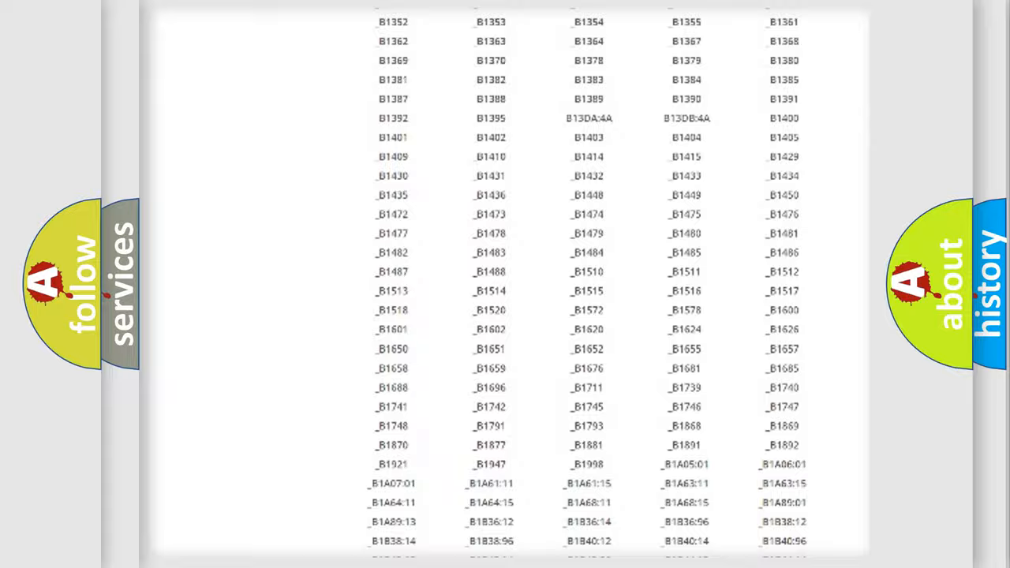